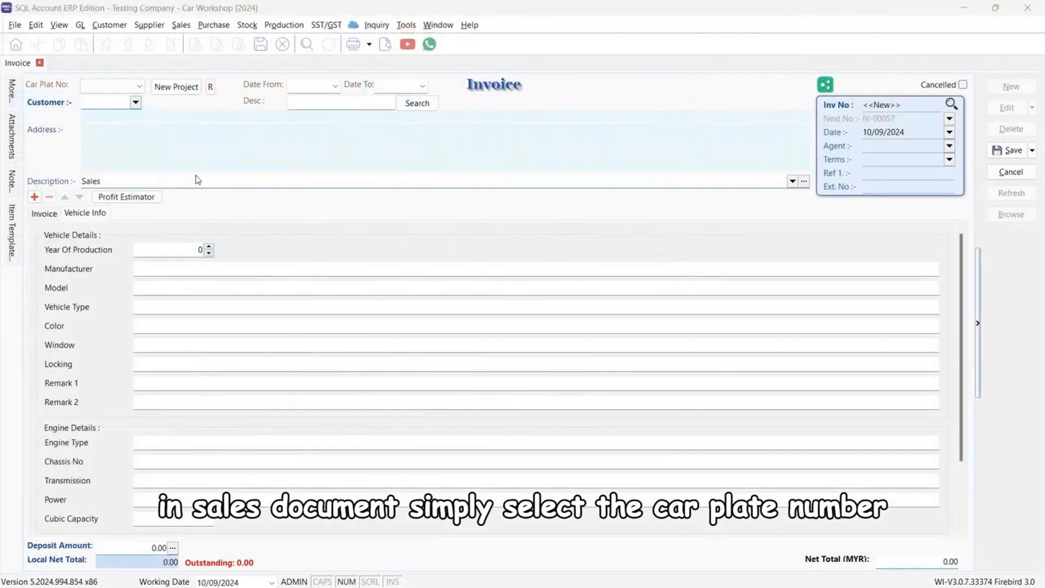
Step: Choose car plate WA 11 so G DELUXE HOTEL and its address fill in
left_click(139, 85)
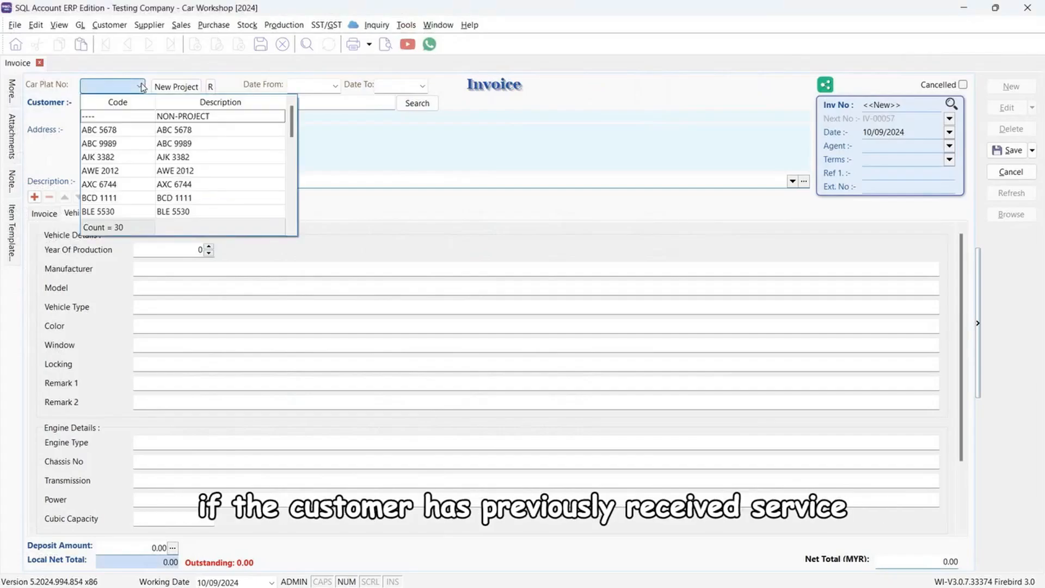
type("WA 11")
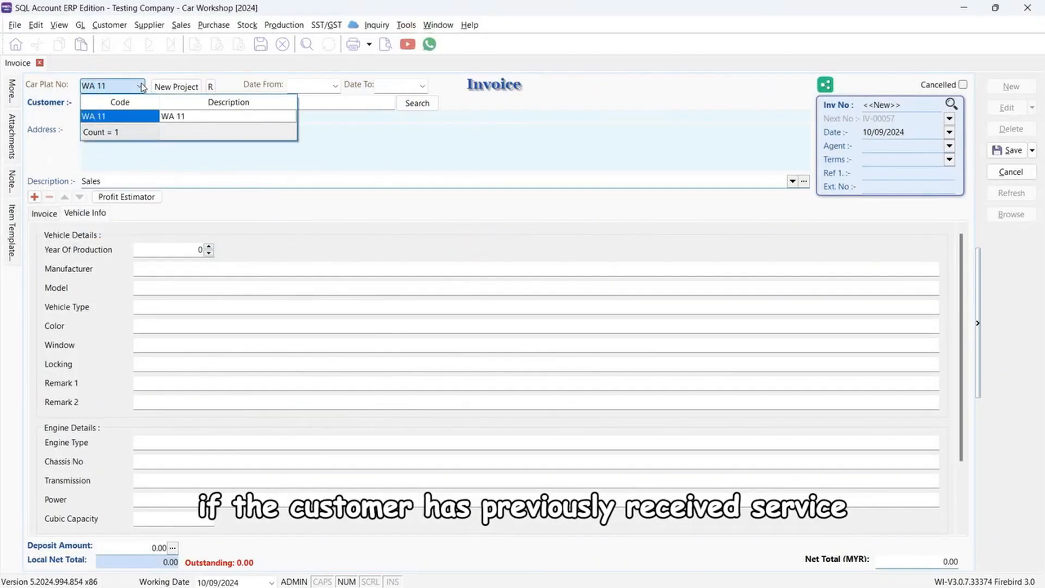
left_click(119, 116)
type("oil")
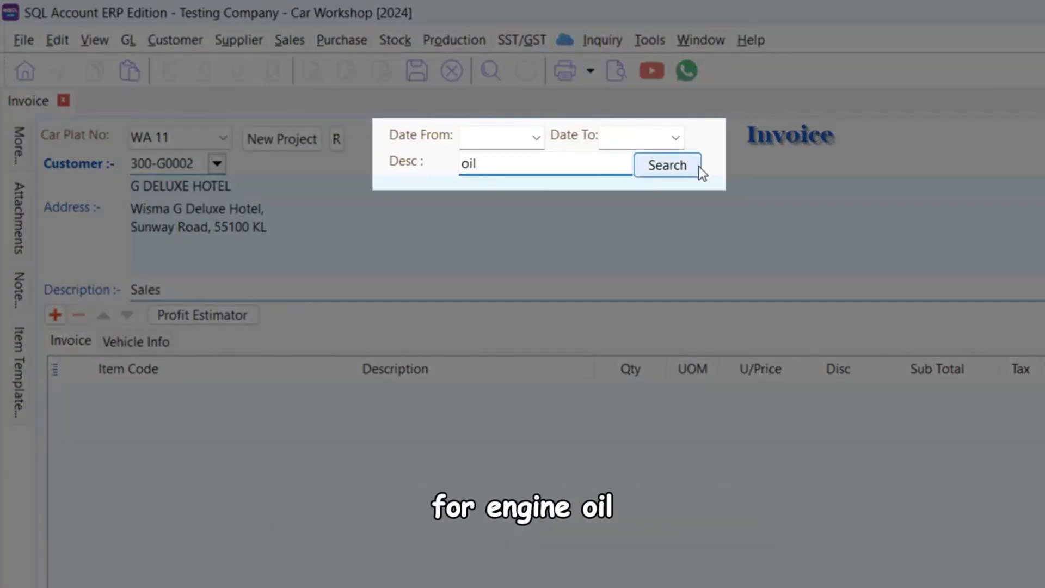
Step: Search WA 11's past 'oil' service invoices, review prices, and close the history
left_click(666, 164)
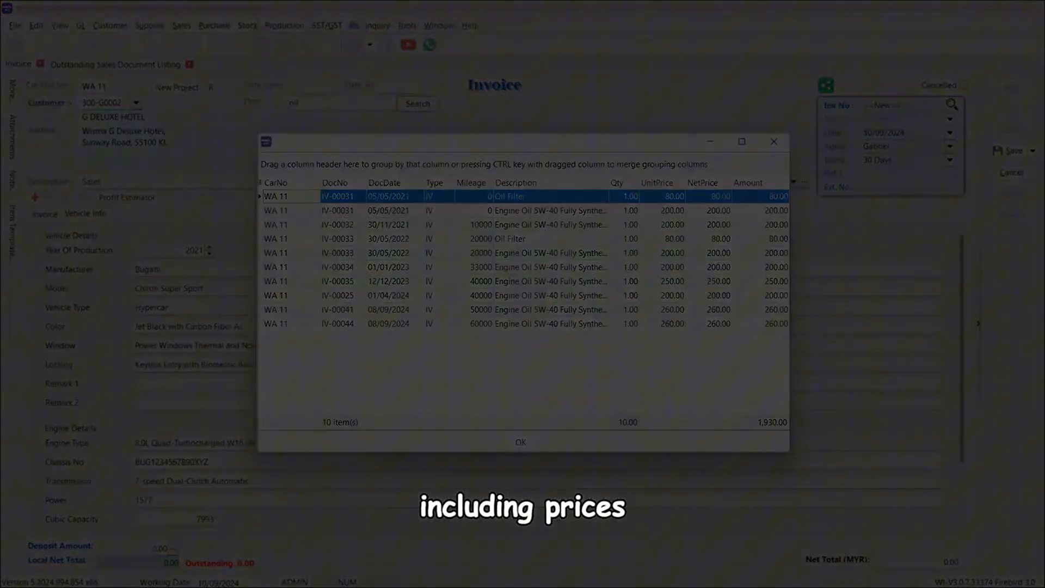
left_click(520, 442)
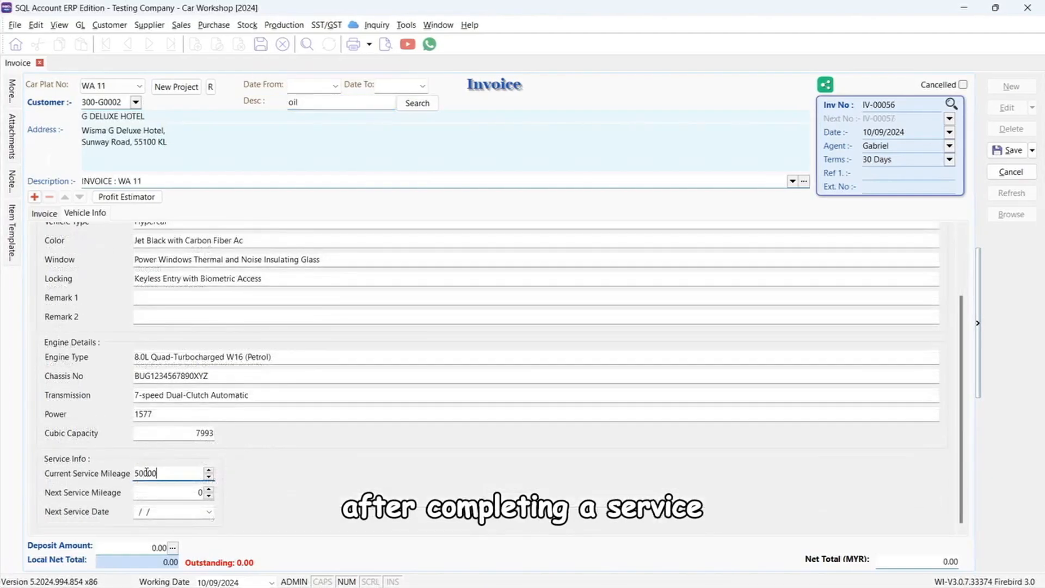
Step: Enter next service mileage 60000 and next service date 30/10/2024
type("60000")
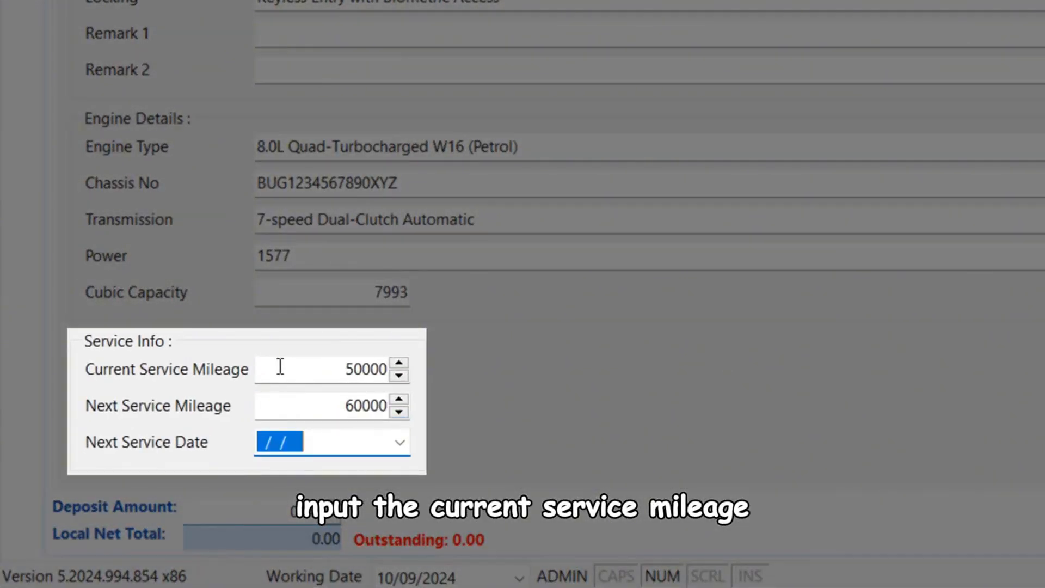
type("30/10/2024")
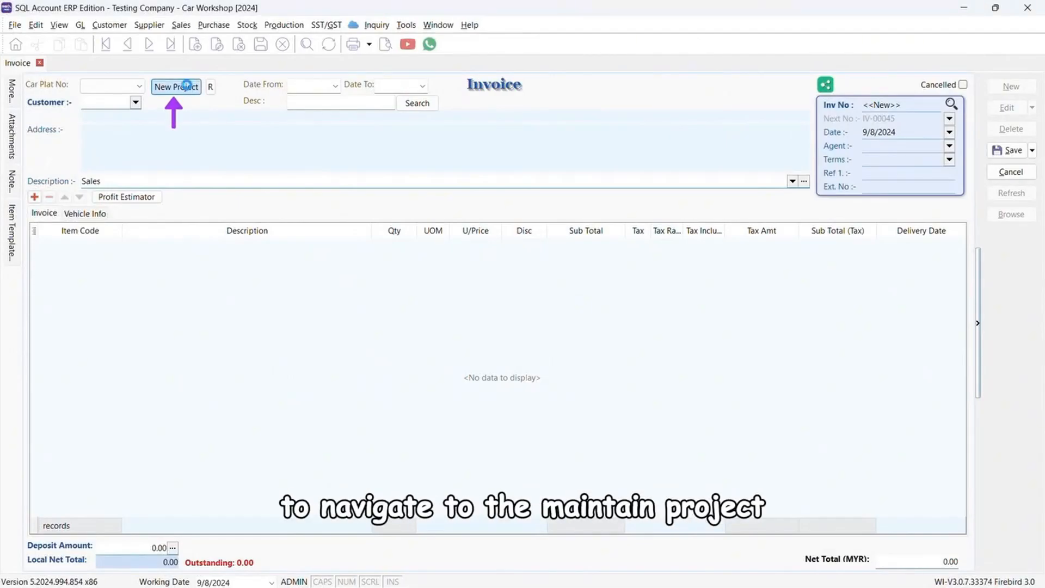
left_click(175, 86)
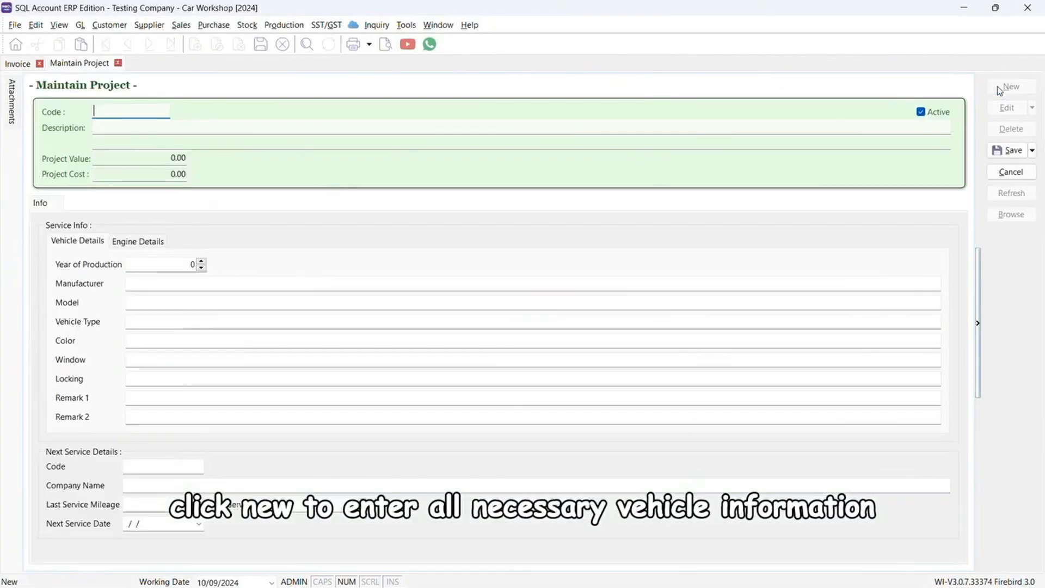
type("WXY 2403")
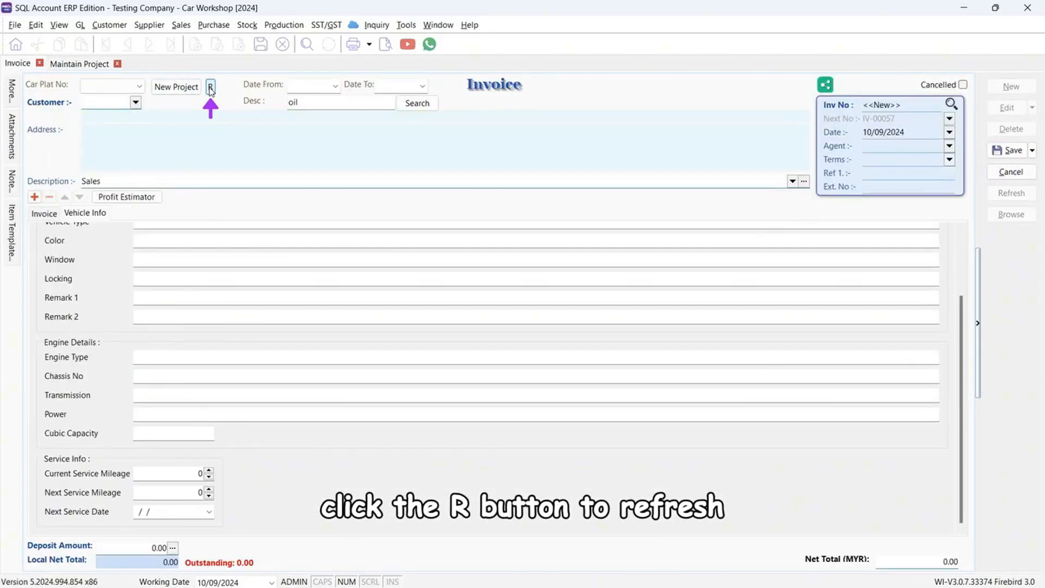
Step: Refresh the invoice's car plate list to include the new plate
left_click(210, 86)
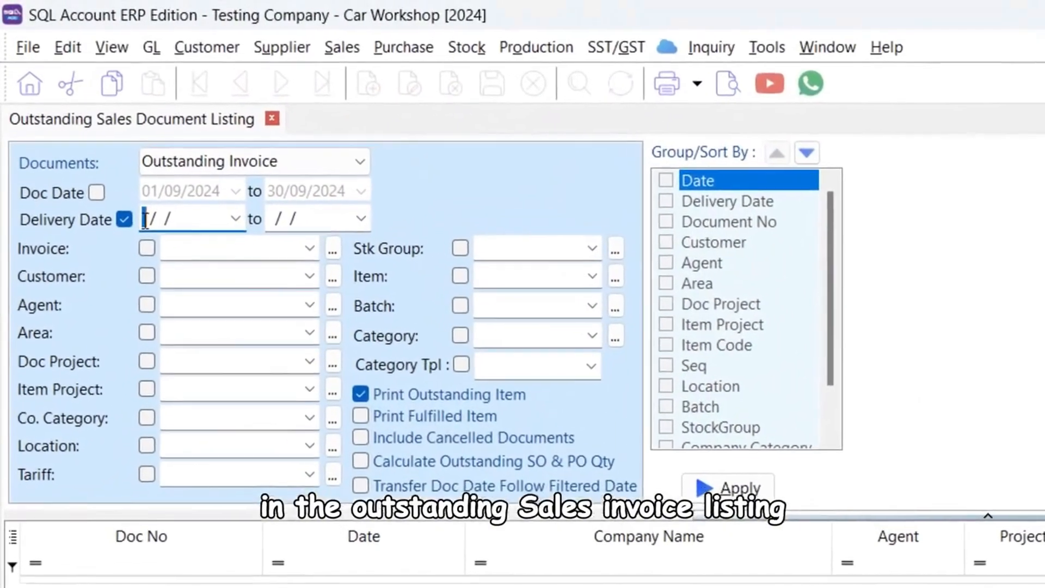
Step: Filter delivery dates 01/10/2024–31/10/2024 and stock group CAR OIL, then run the report
type("01/10/2024")
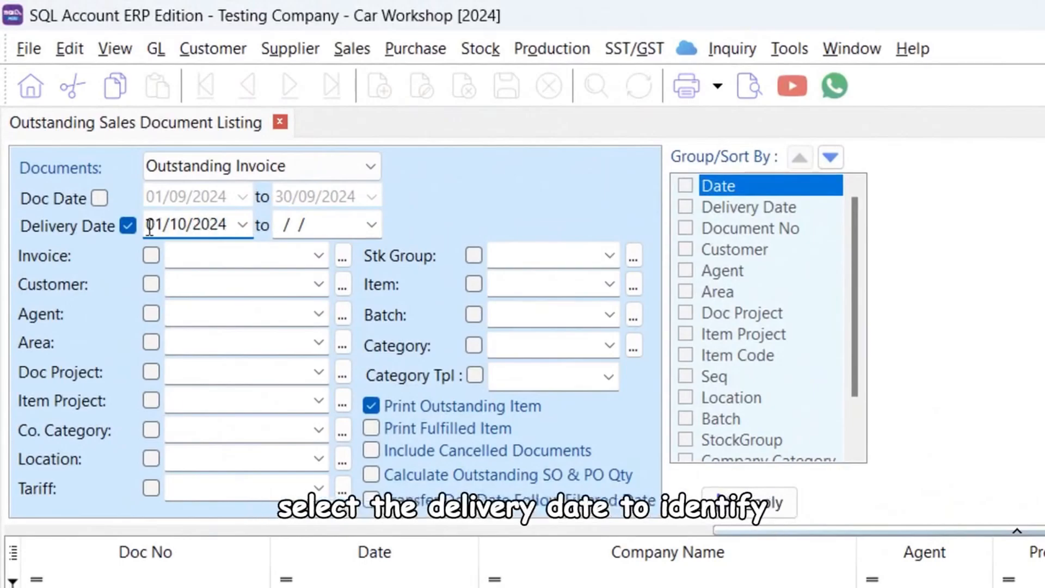
type("31/10/2024")
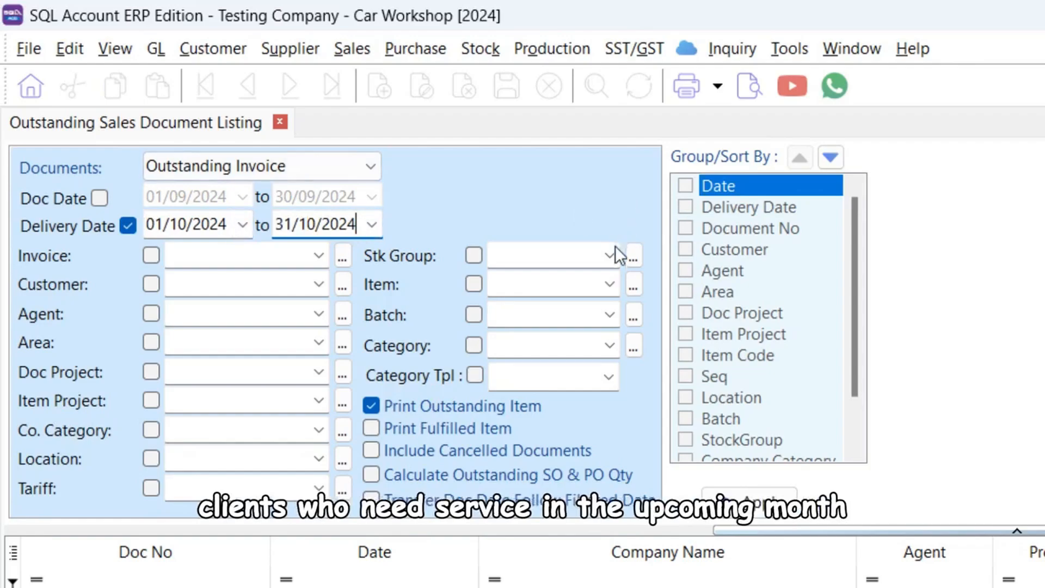
left_click(608, 256)
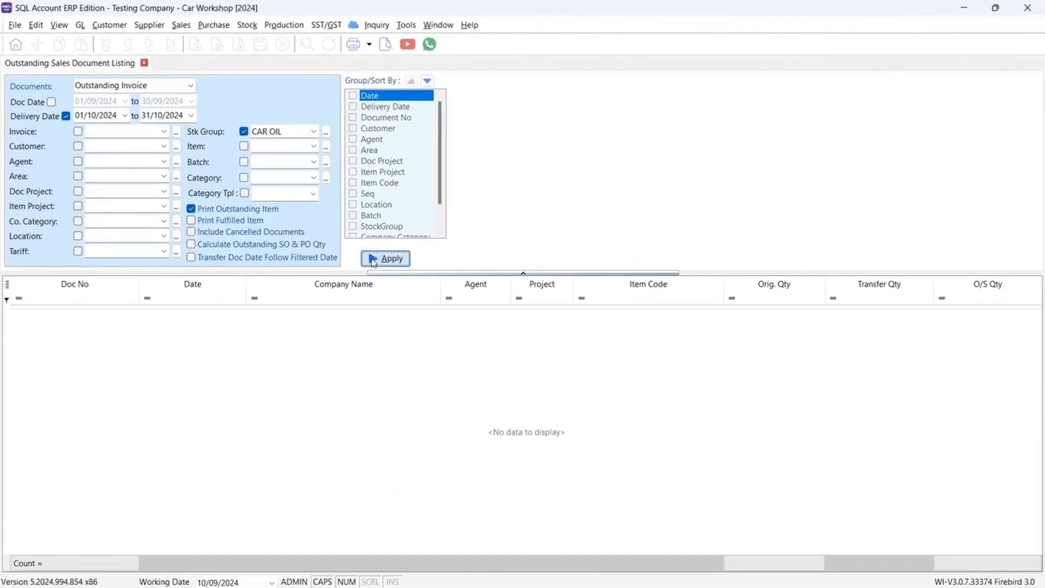
left_click(386, 258)
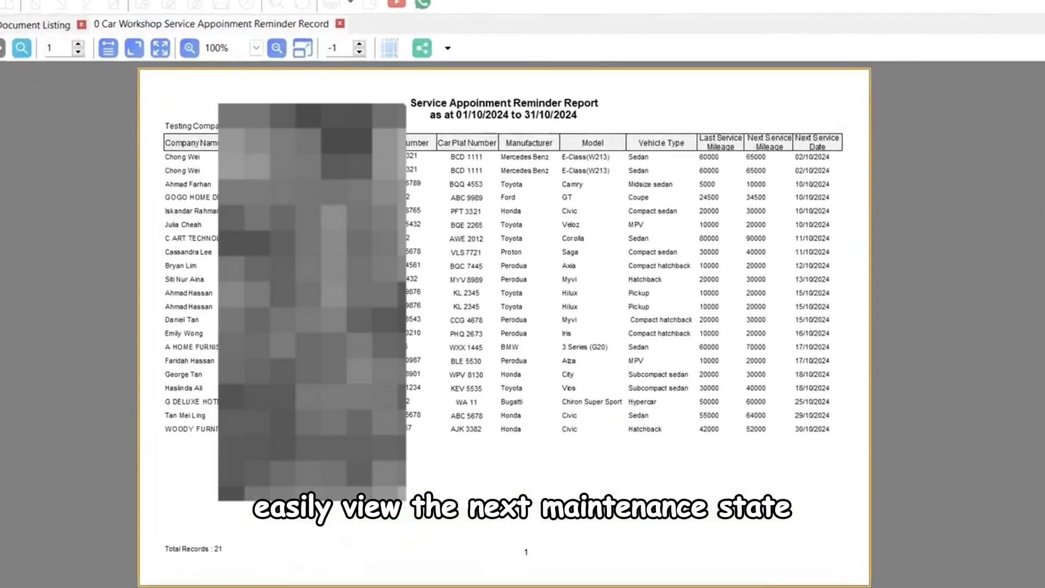